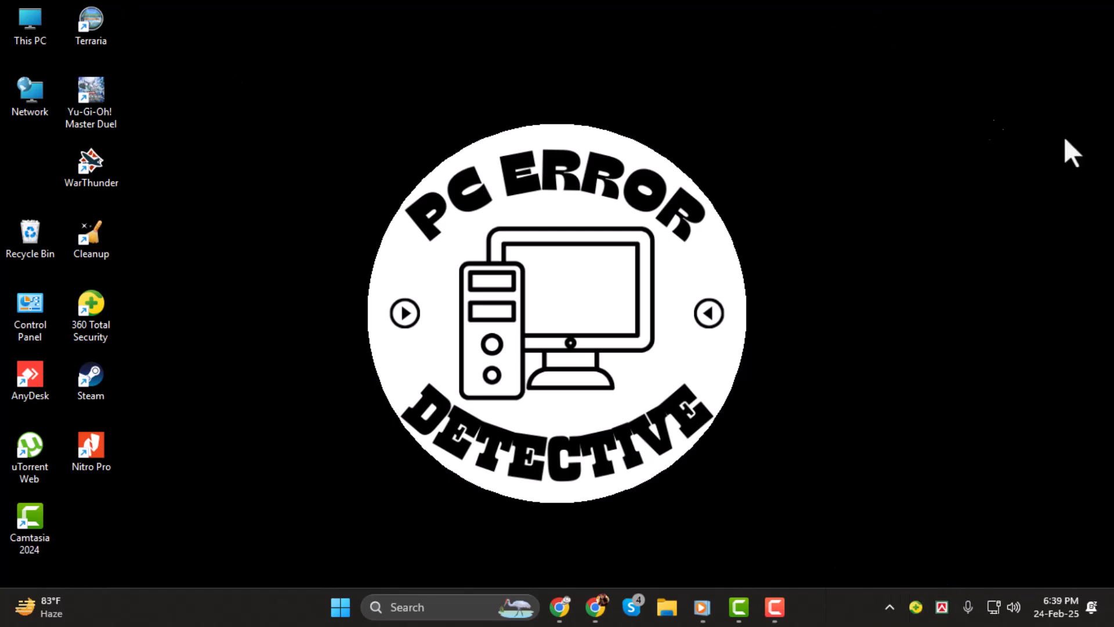
# - Launch Google Chrome from the taskbar so a new tab page appears
pyautogui.click(560, 606)
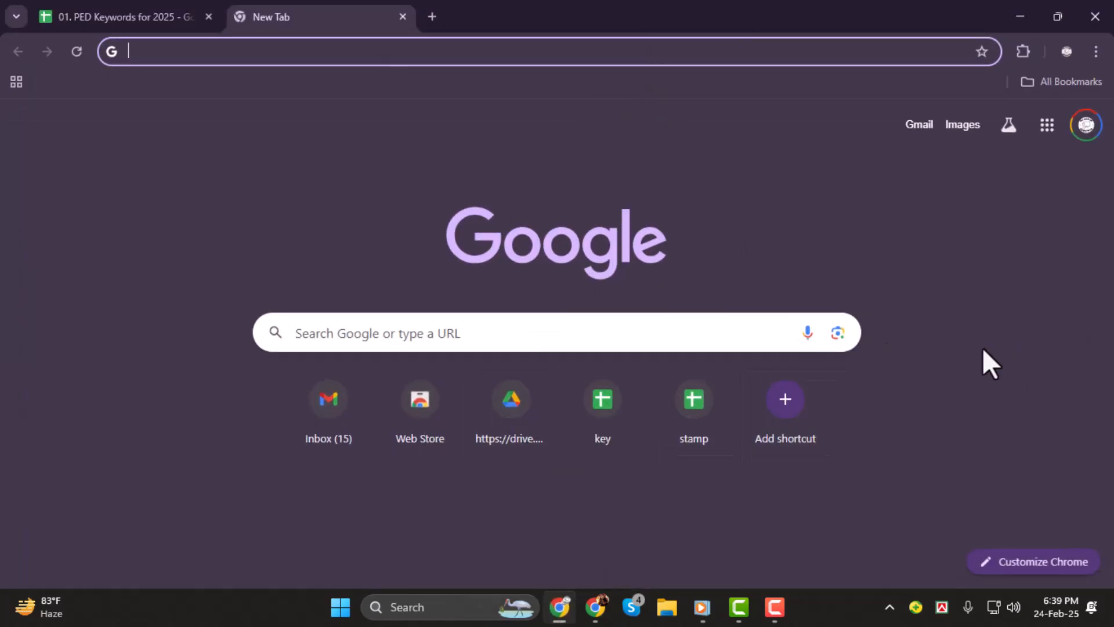
pyautogui.moveTo(1033, 561)
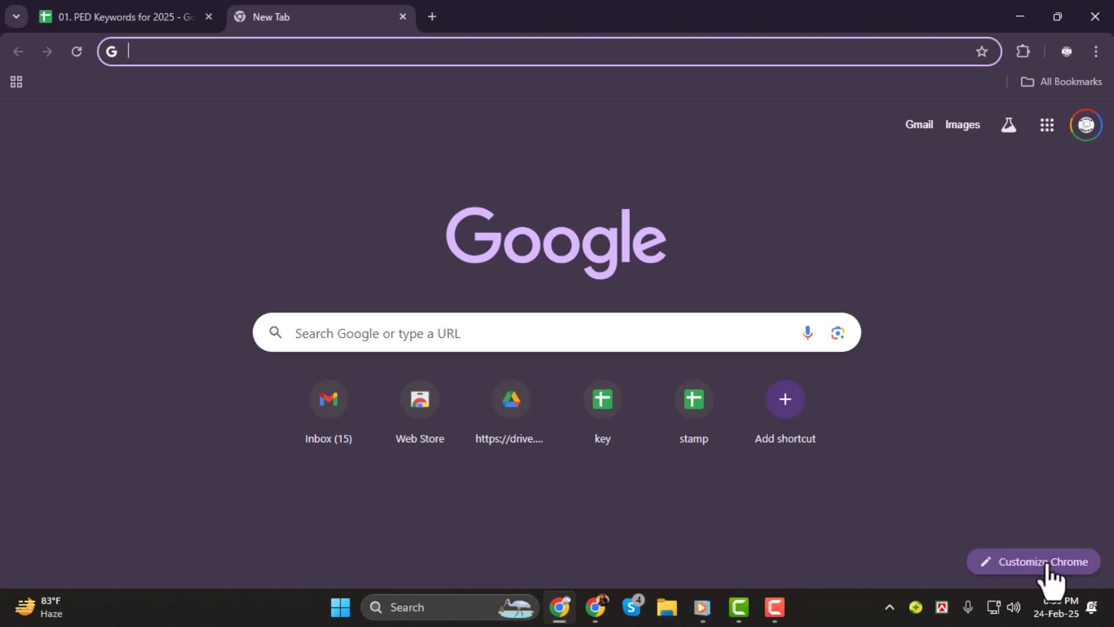
pyautogui.moveTo(1044, 575)
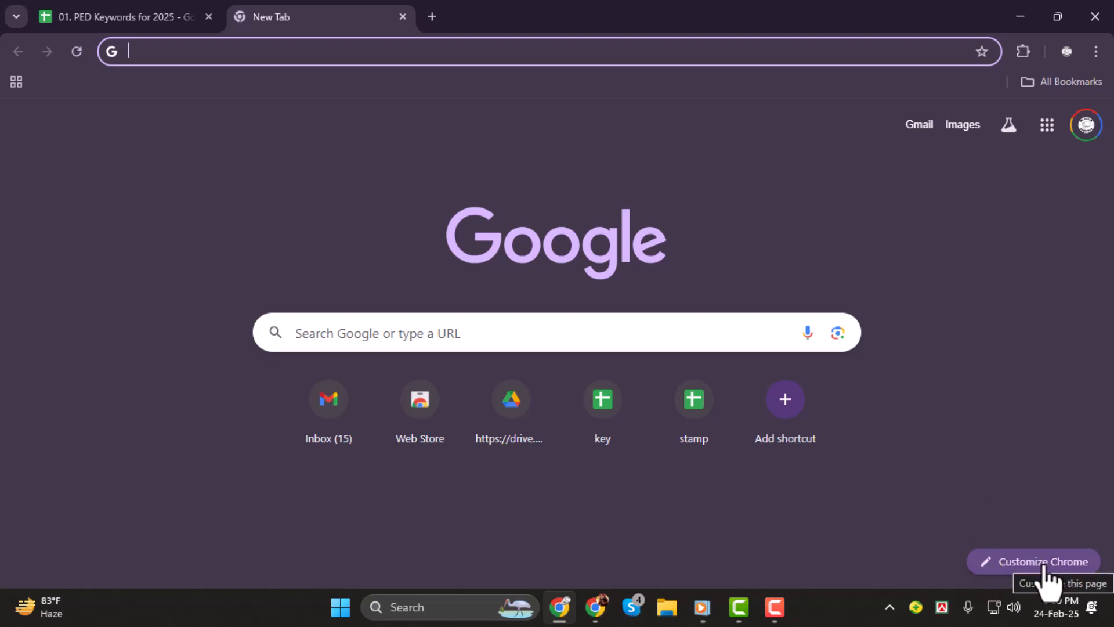
# - Show the Customize Chrome side panel and scroll to its theme options
pyautogui.click(1031, 561)
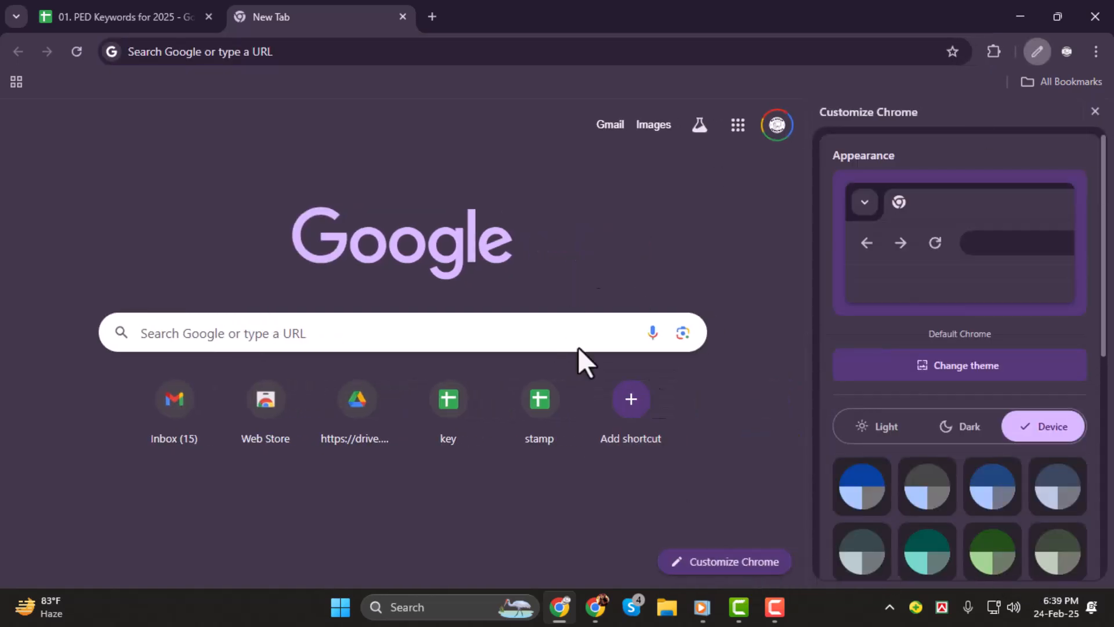
pyautogui.scroll(-3)
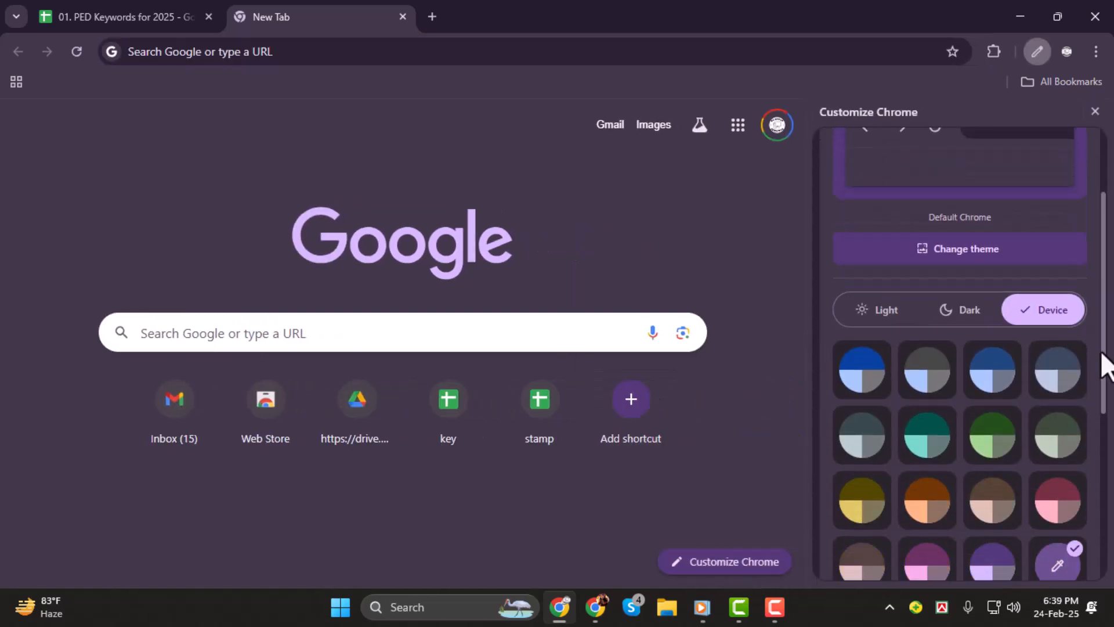
pyautogui.scroll(-3)
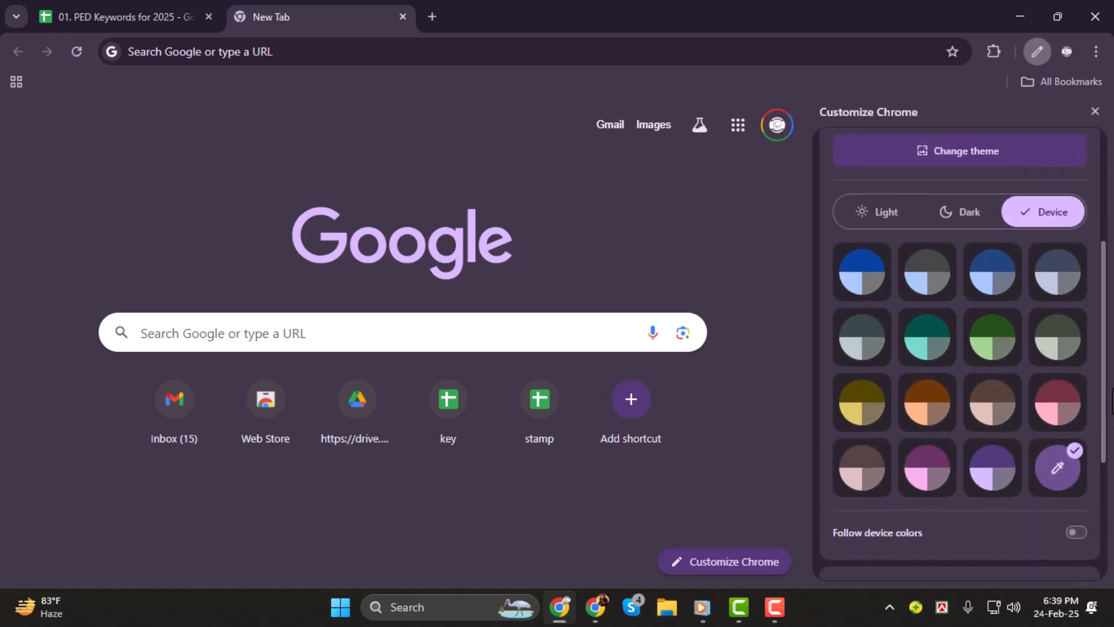
pyautogui.scroll(-3)
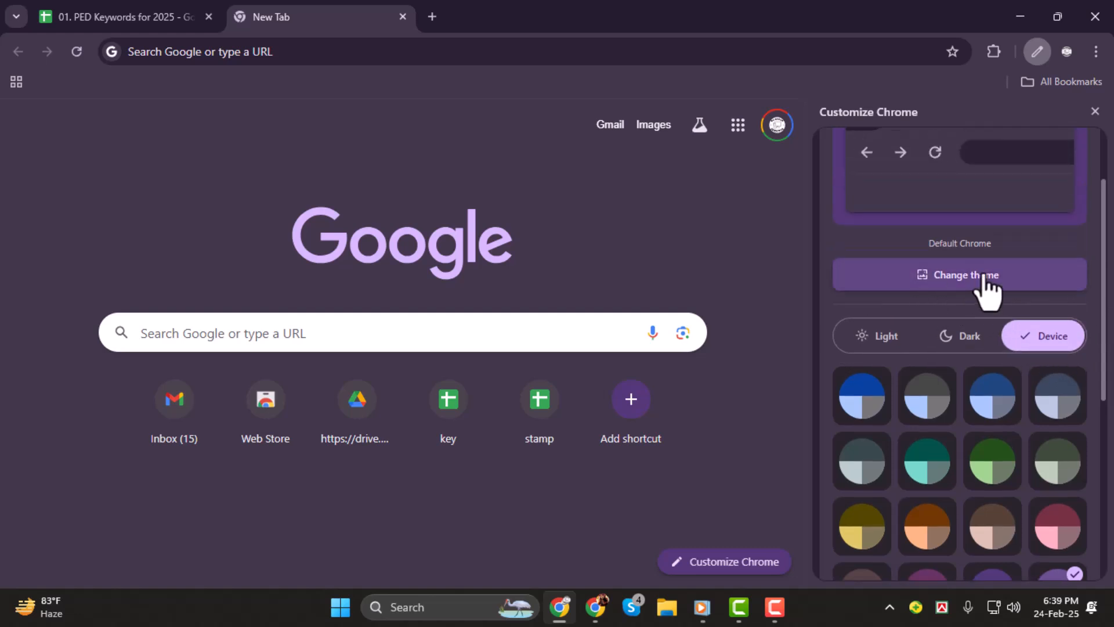
# - Browse themes into Rising Artists, try the bicycle artwork, then settle on Breathe Nature by Dirtypote
pyautogui.click(960, 275)
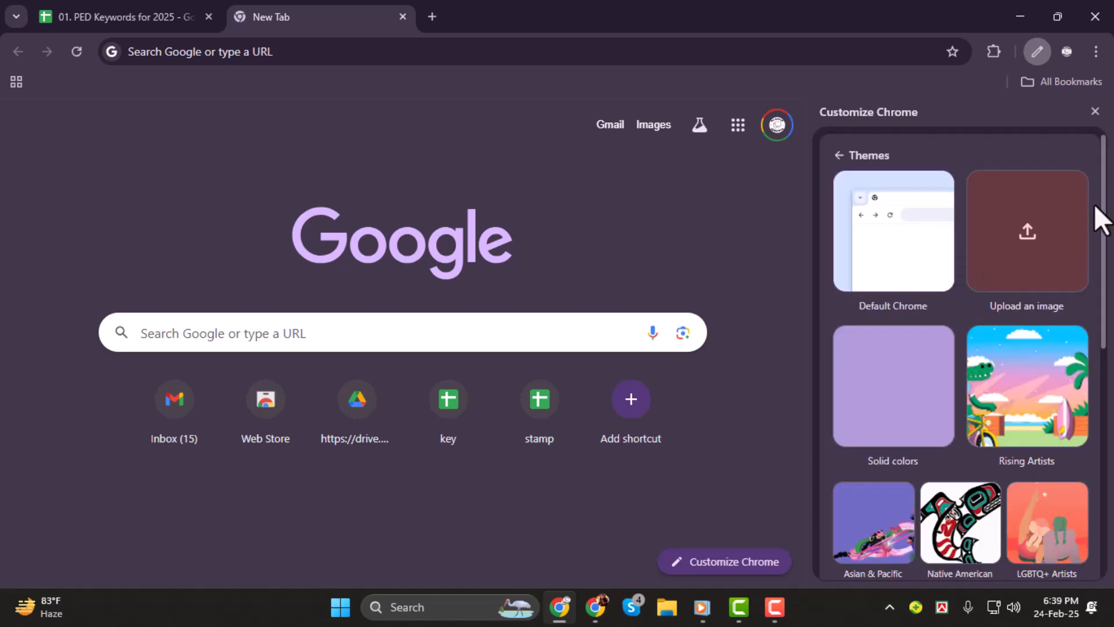
pyautogui.scroll(-3)
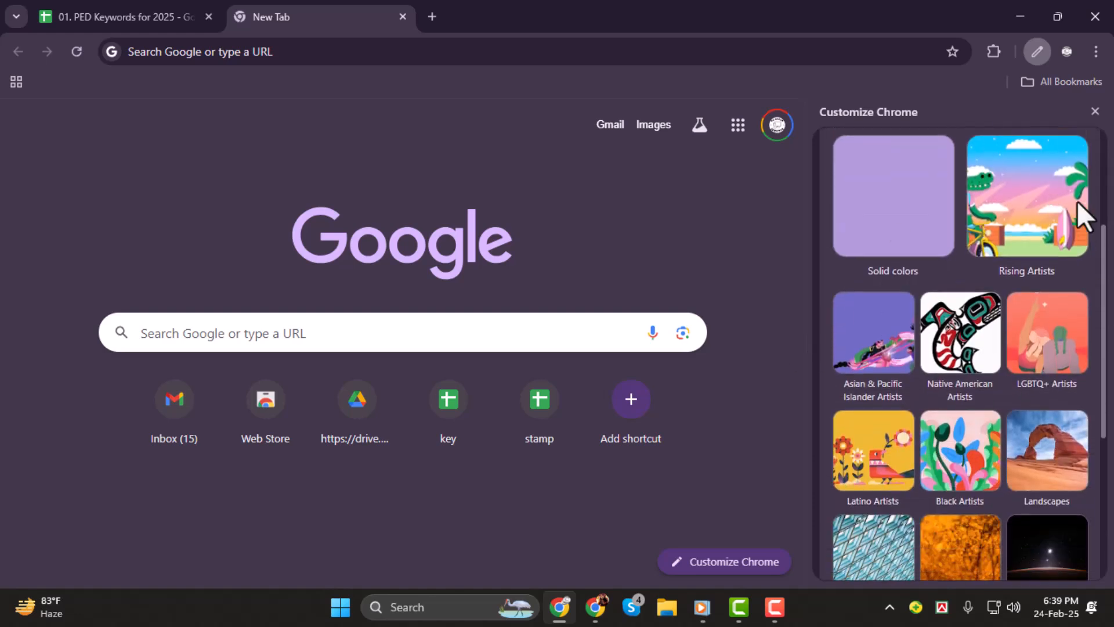
pyautogui.scroll(-3)
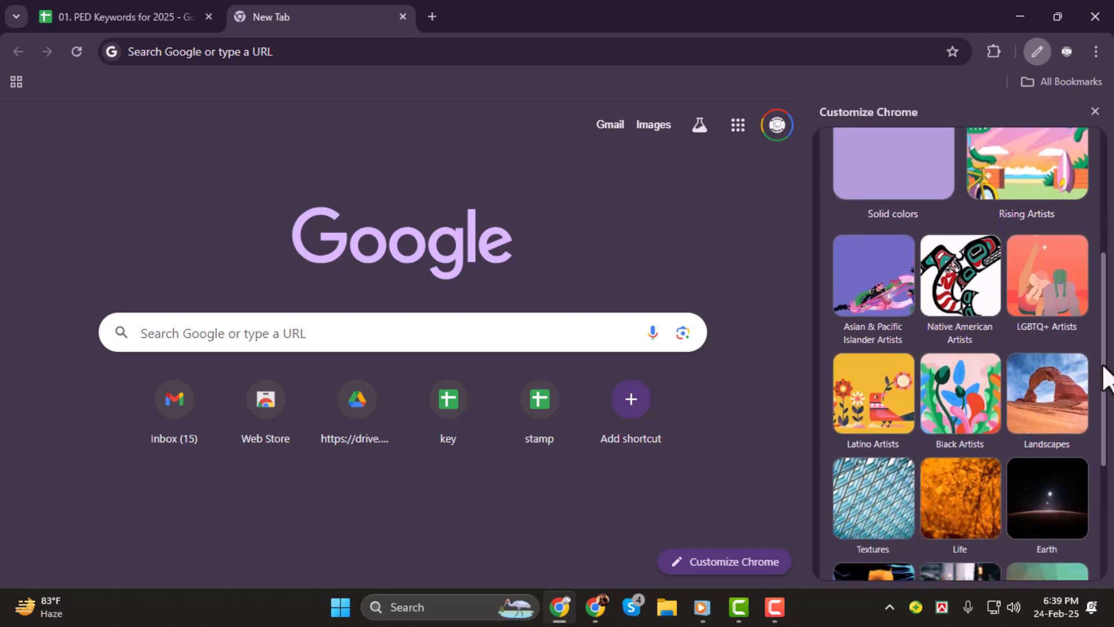
pyautogui.click(1026, 164)
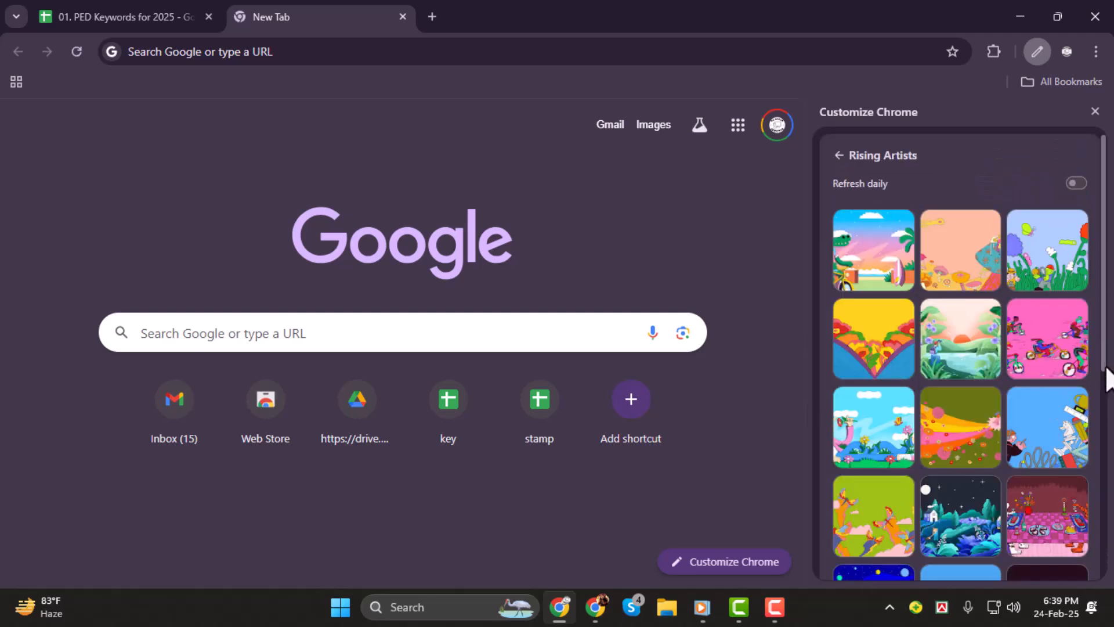
pyautogui.click(1045, 280)
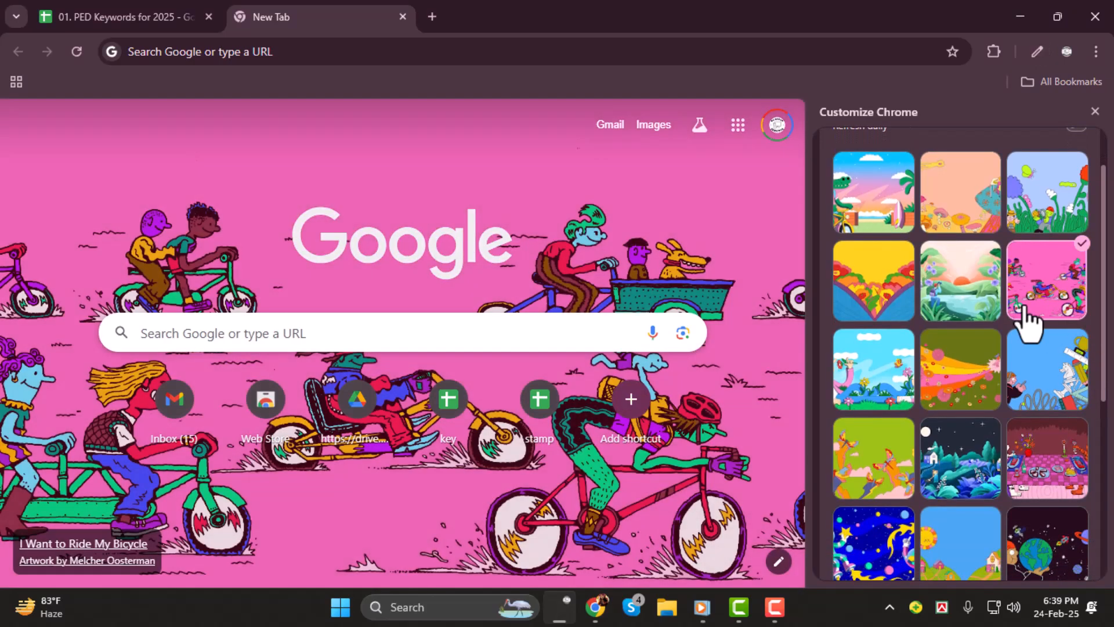
pyautogui.click(873, 368)
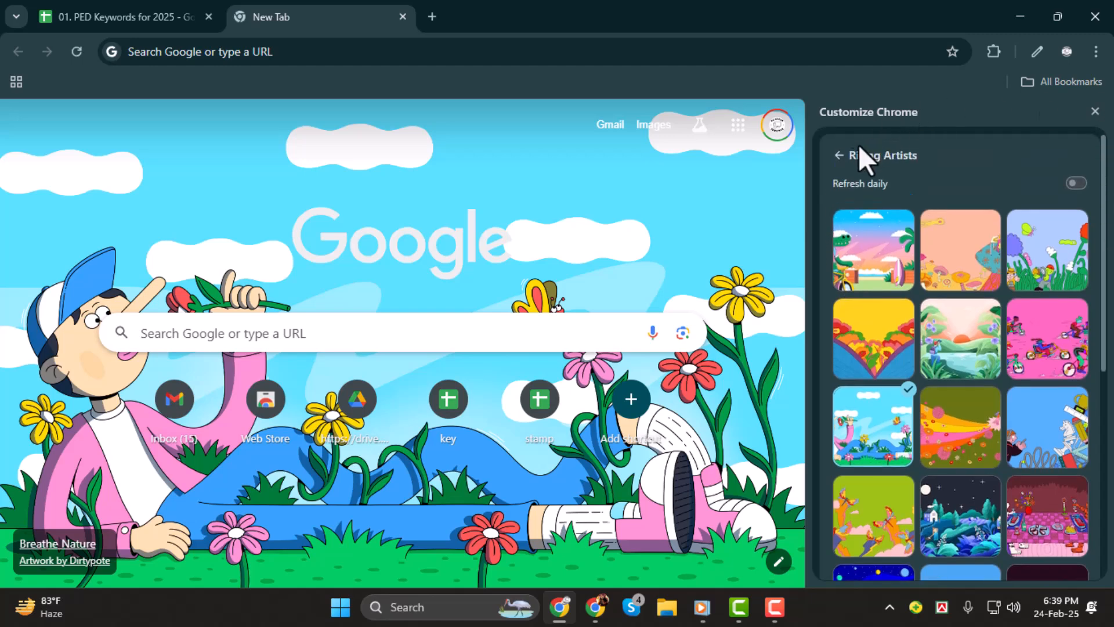
# - Return to Themes and upload the dark dragon image from the Pictures folder as background
pyautogui.click(839, 154)
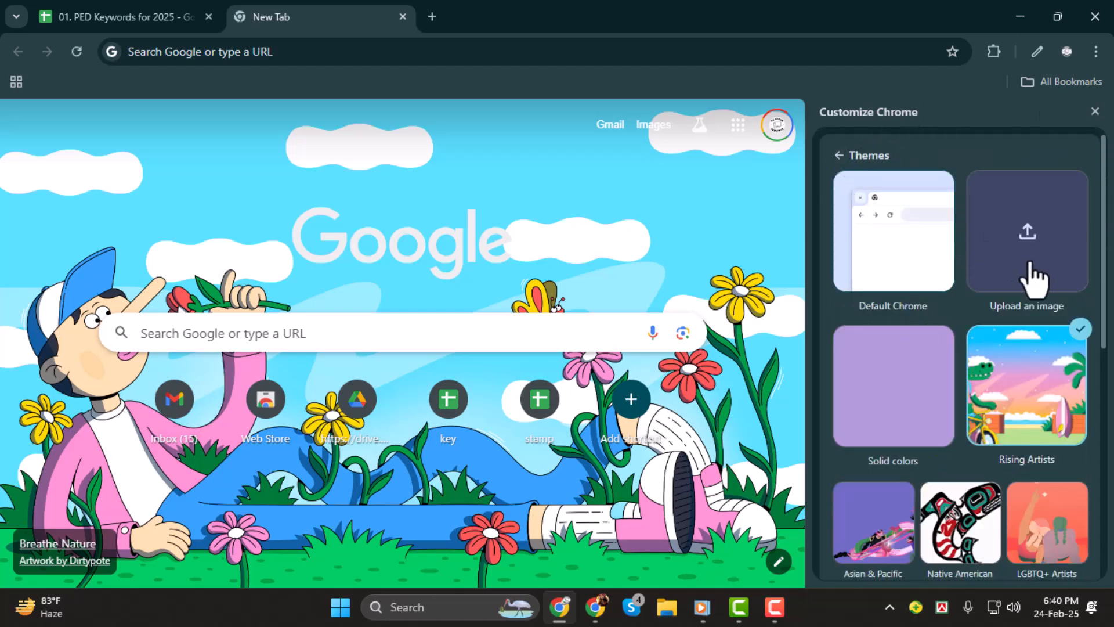
pyautogui.click(1025, 231)
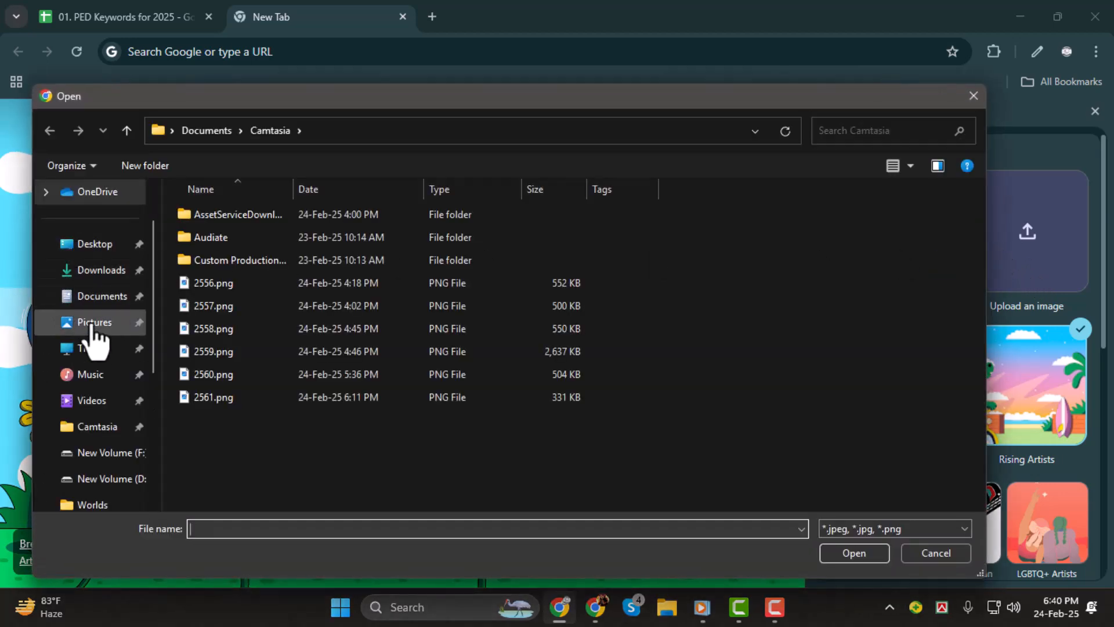
pyautogui.click(94, 321)
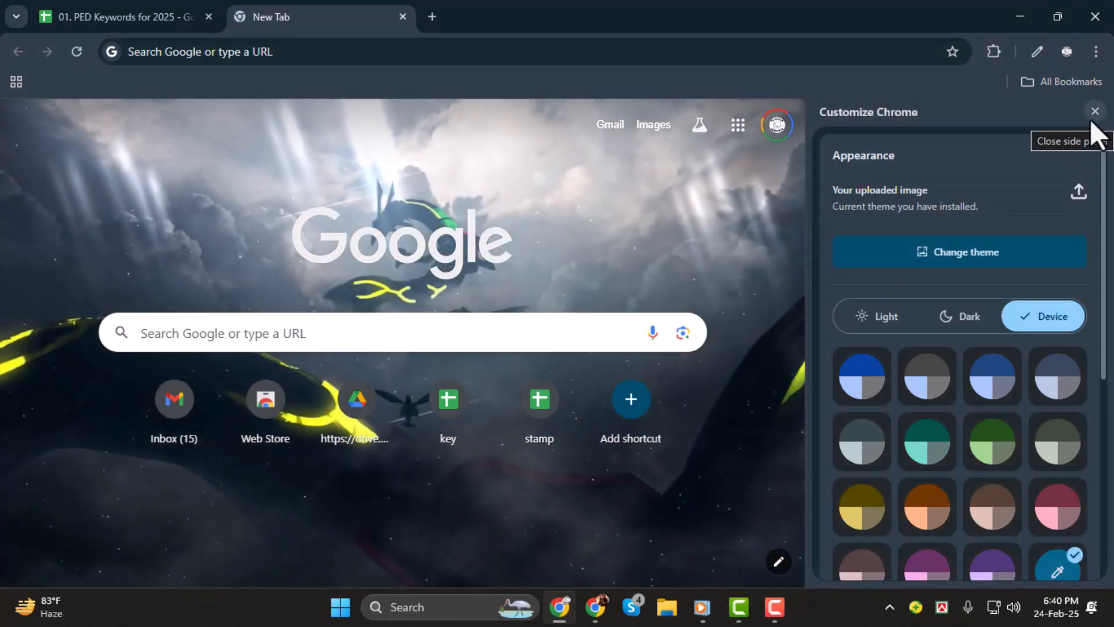
pyautogui.moveTo(707, 237)
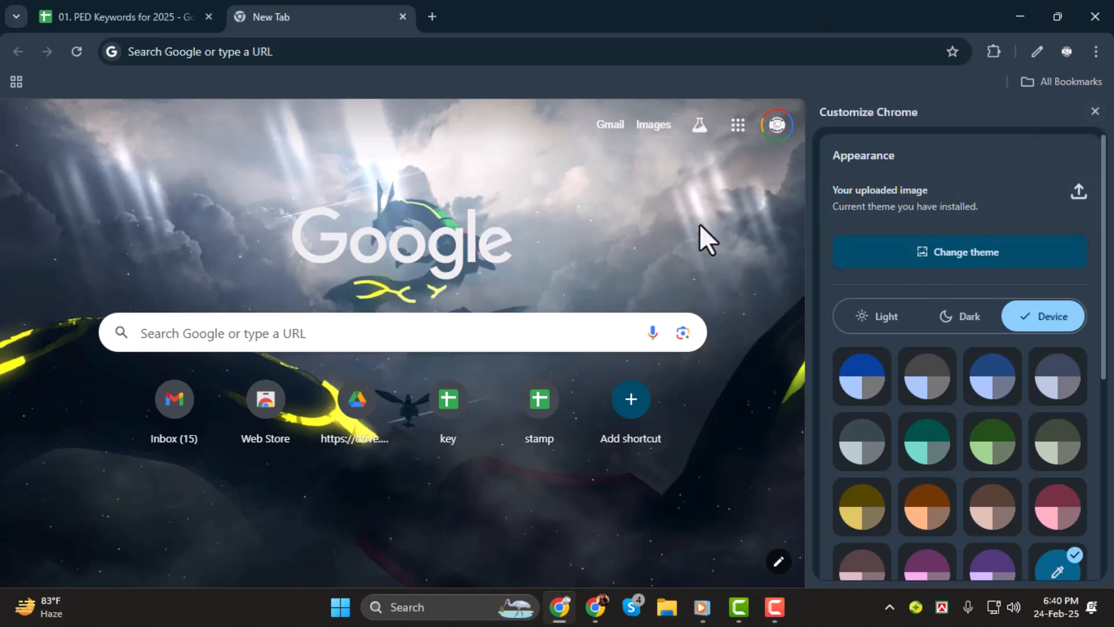
pyautogui.moveTo(728, 249)
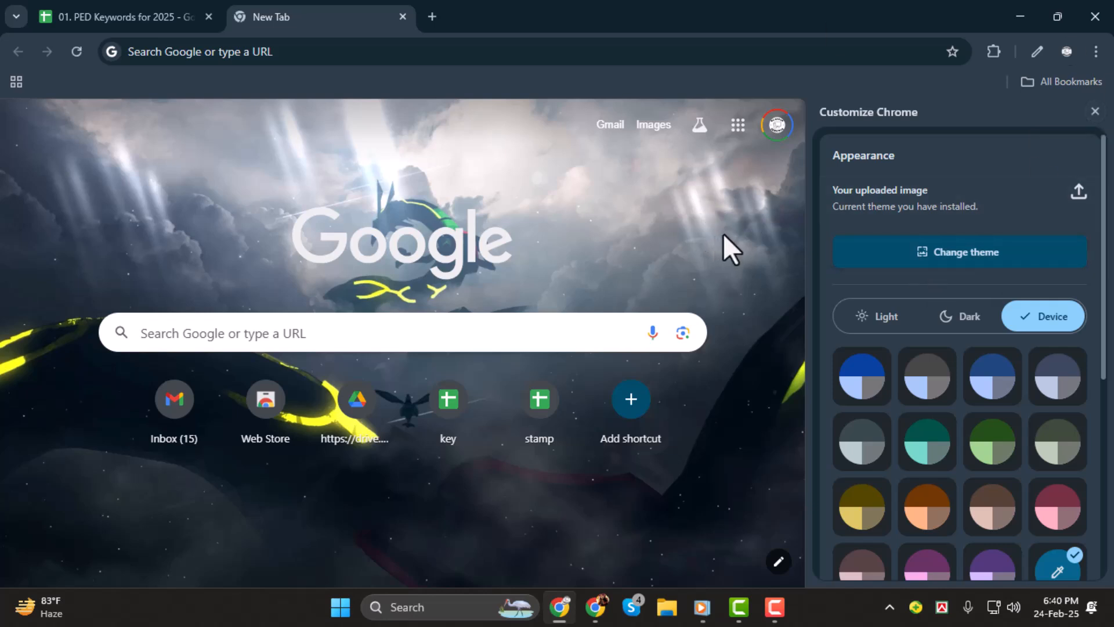